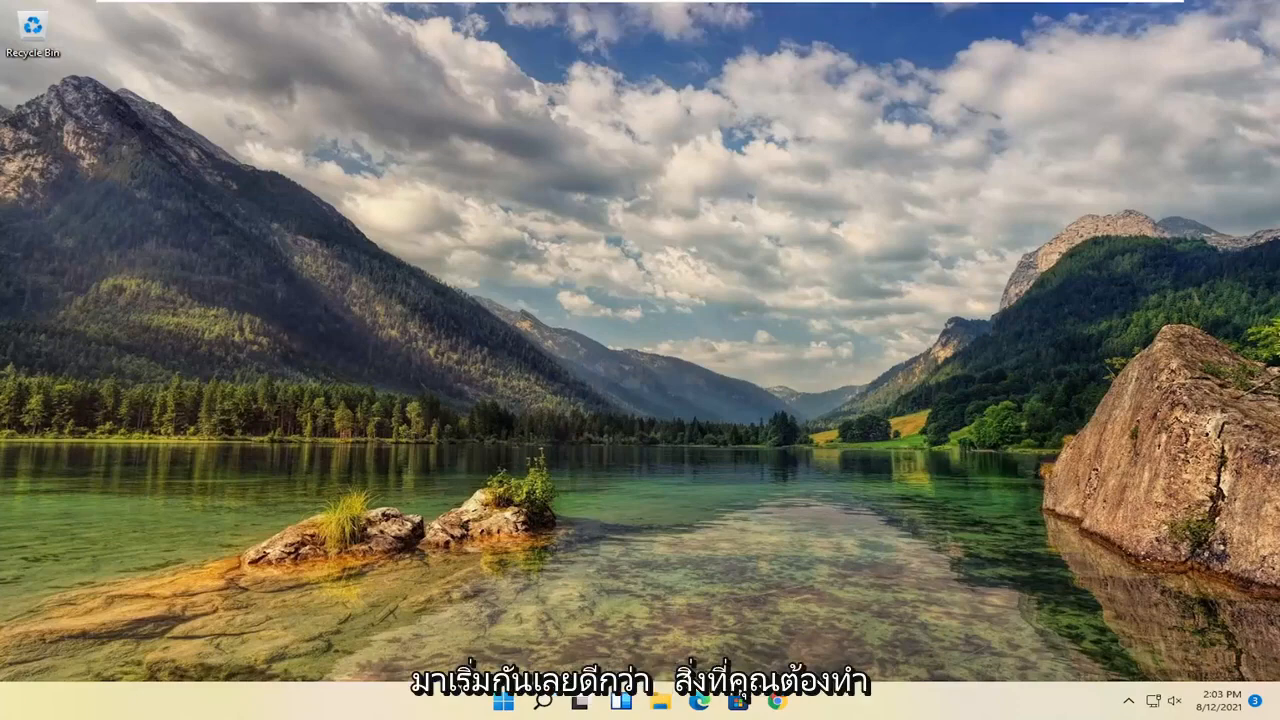
pyautogui.moveTo(942, 507)
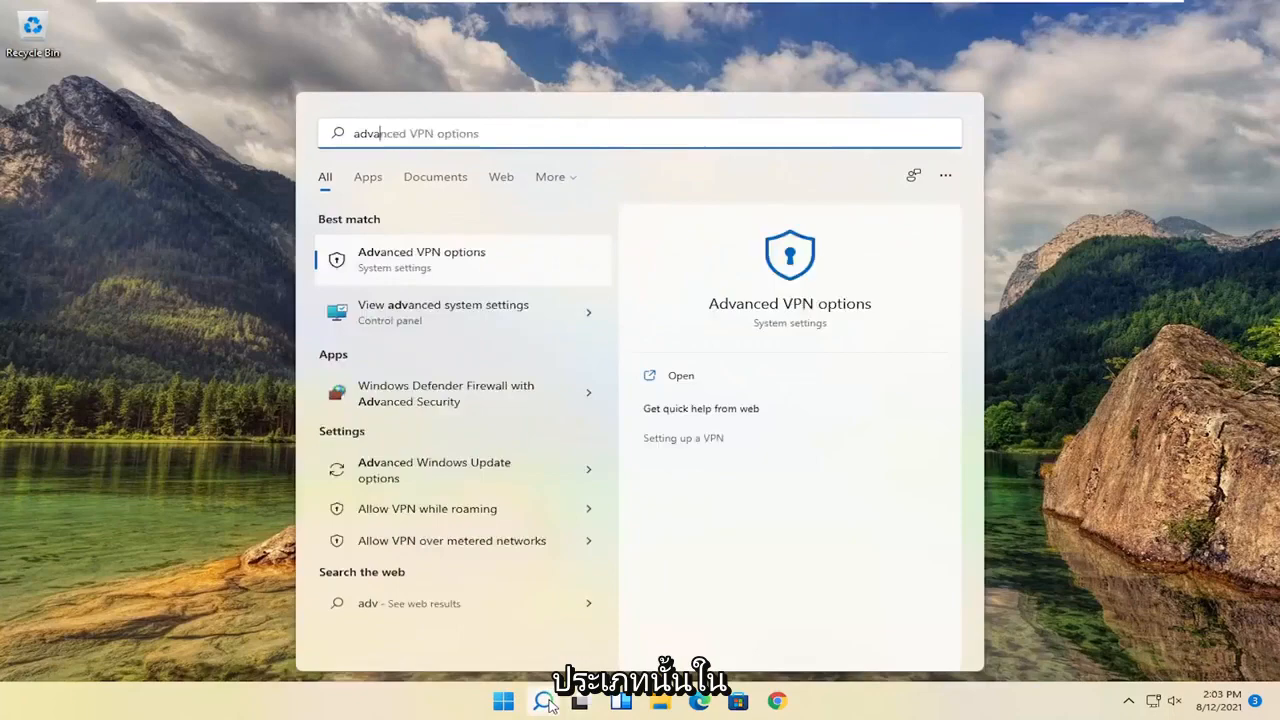
# Search for 'advanced system' and open View advanced system settings.
pyautogui.write('advanced system')
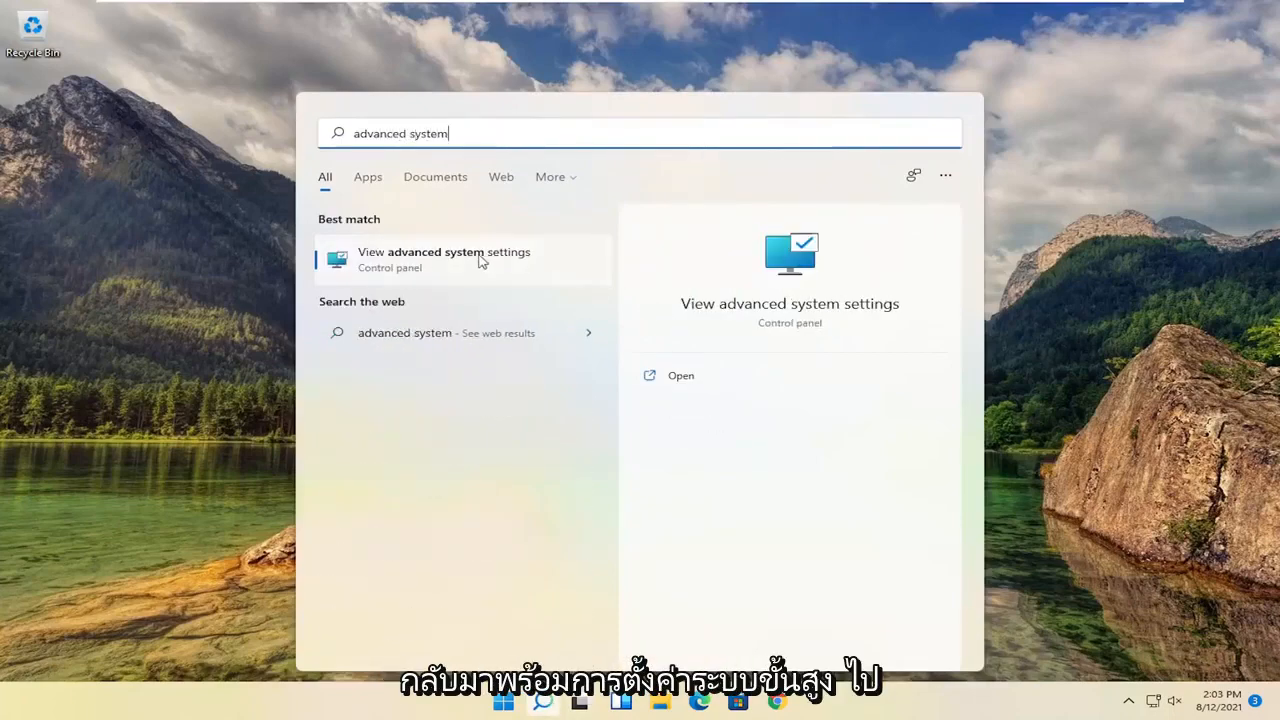
pyautogui.click(444, 251)
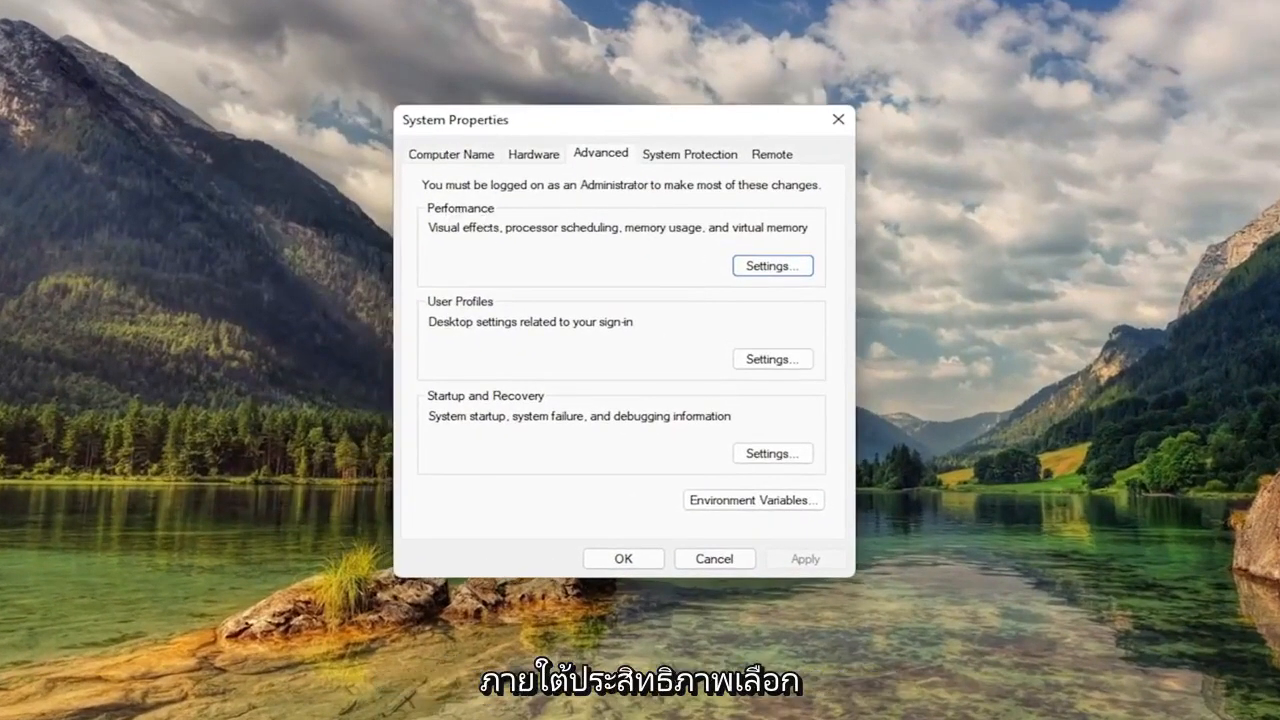
# Show Performance Options' Advanced tab with the 1408 MB paging file total.
pyautogui.click(772, 265)
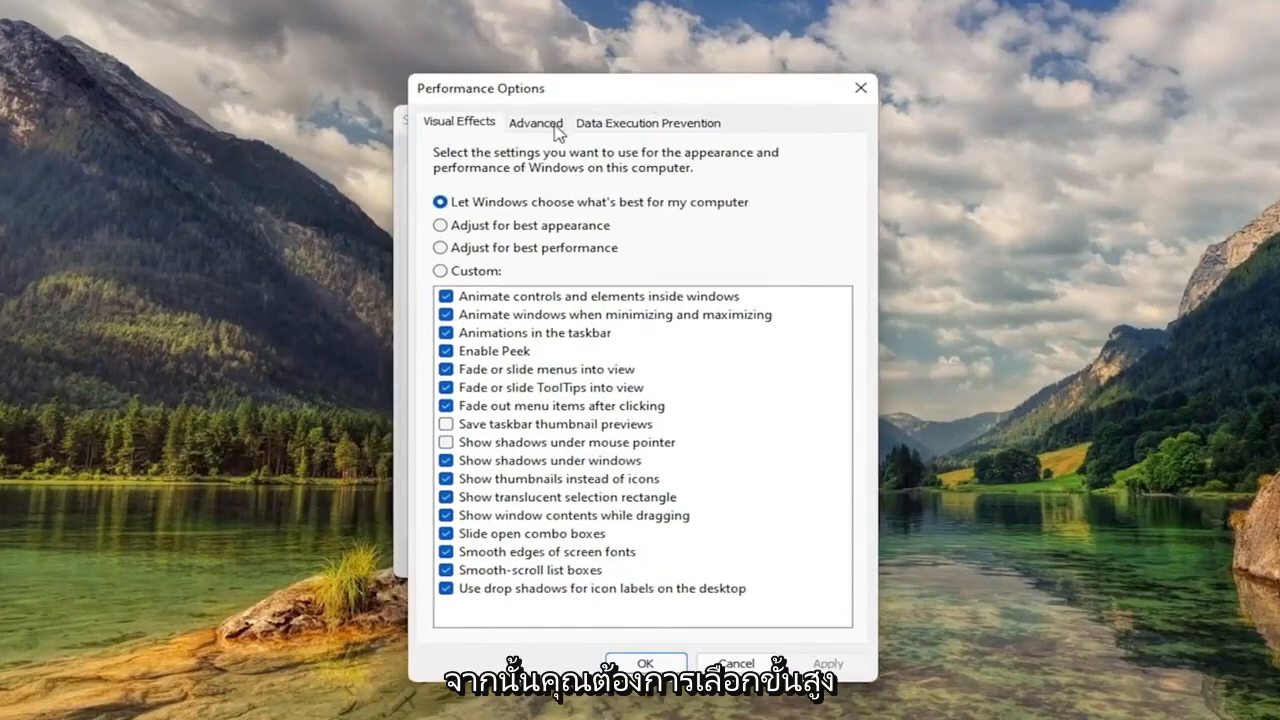
pyautogui.click(535, 122)
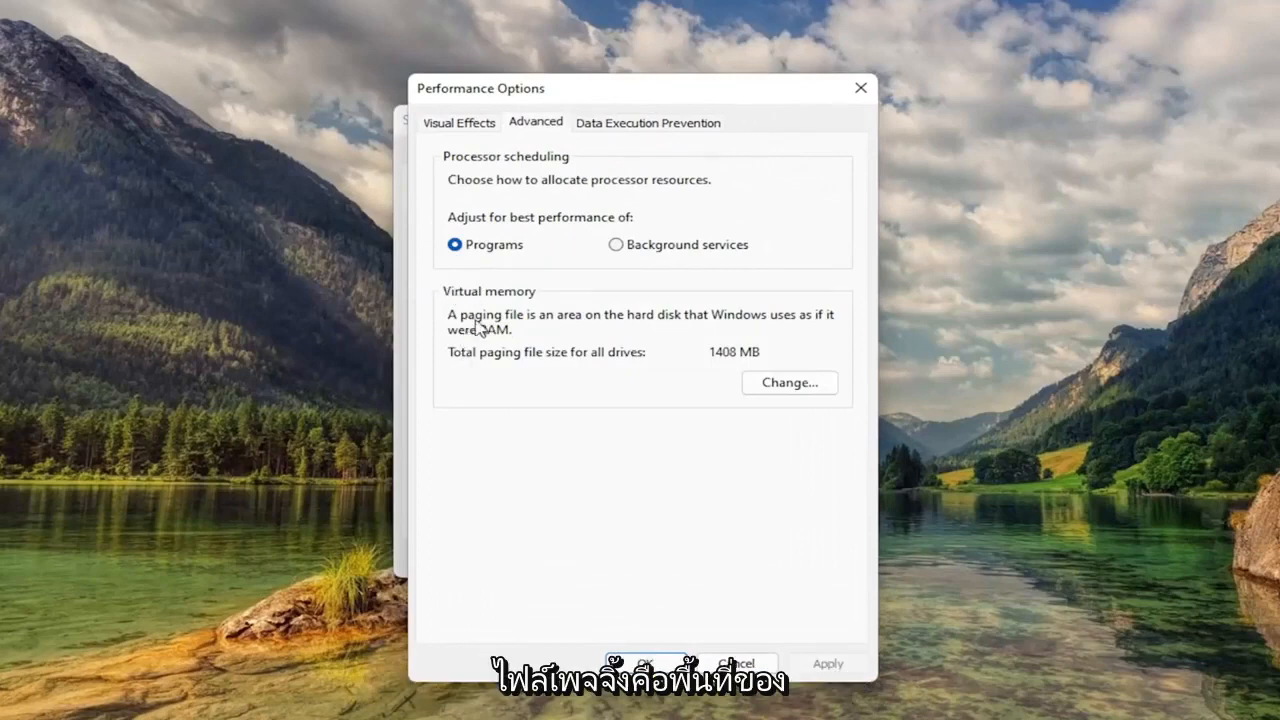
pyautogui.moveTo(760, 333)
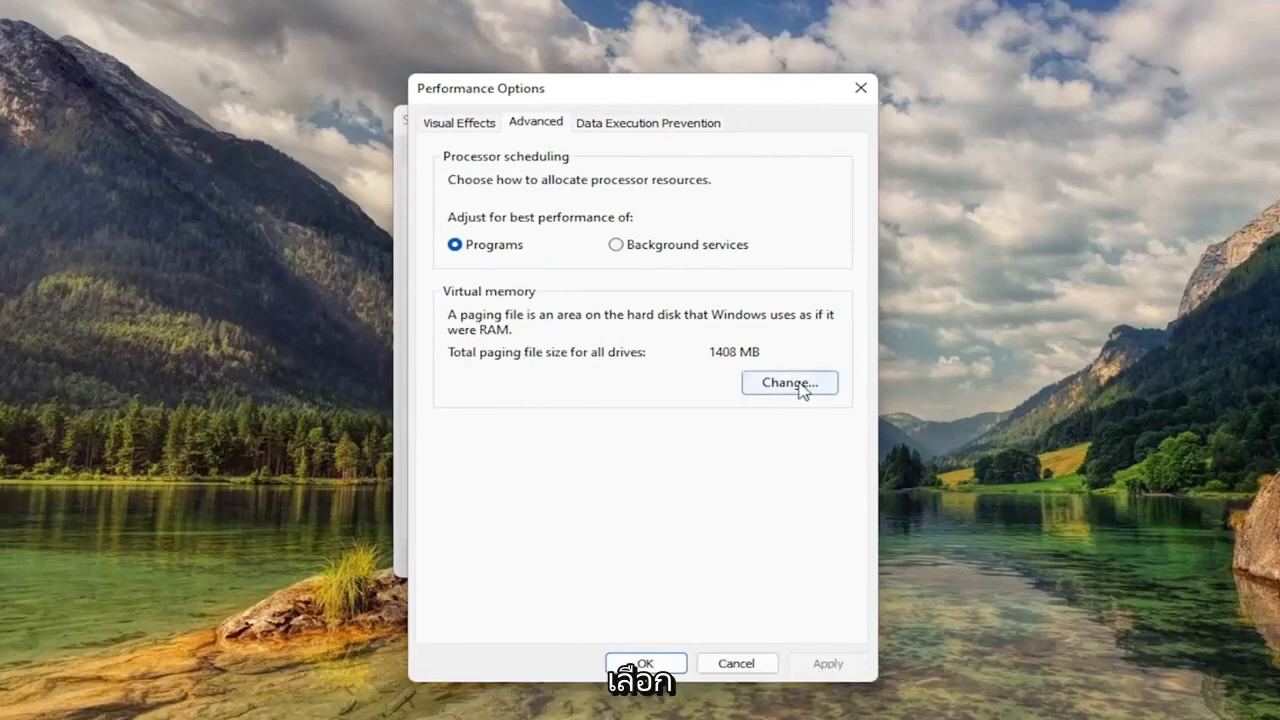
# Turn off automatic paging file management and give C: a custom 1407–1407 MB size.
pyautogui.click(789, 383)
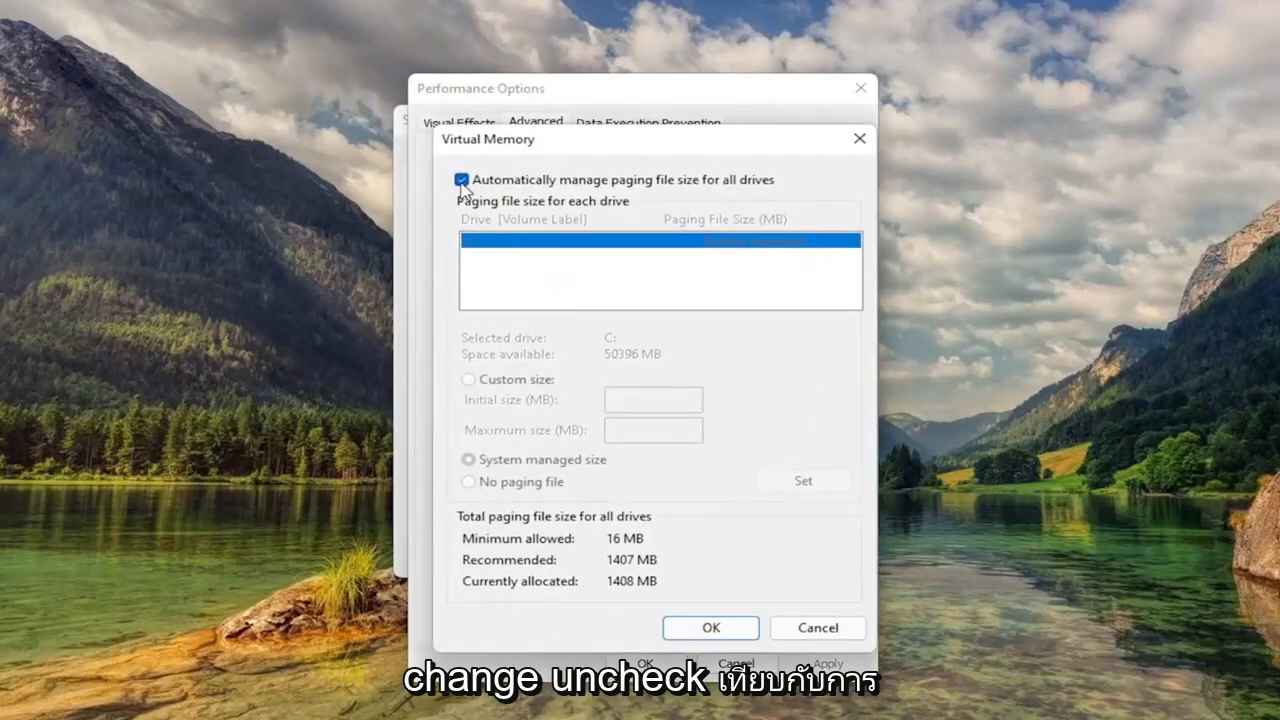
pyautogui.click(461, 179)
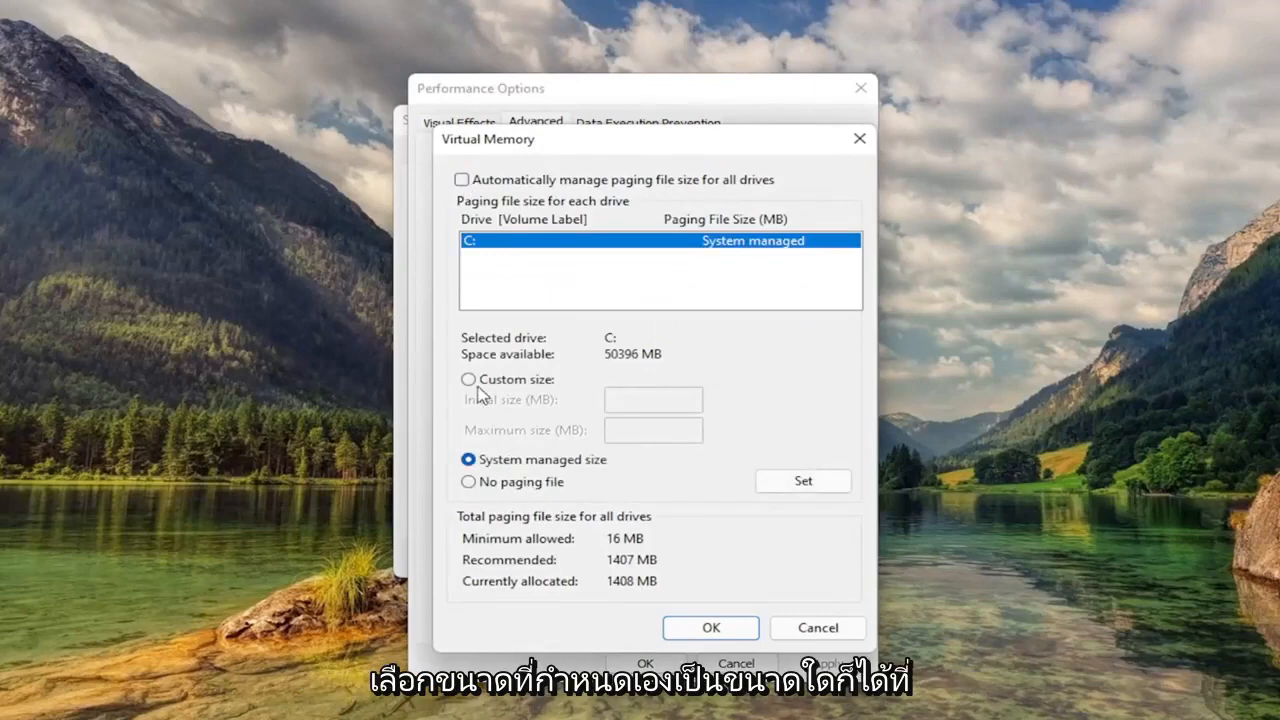
pyautogui.click(468, 379)
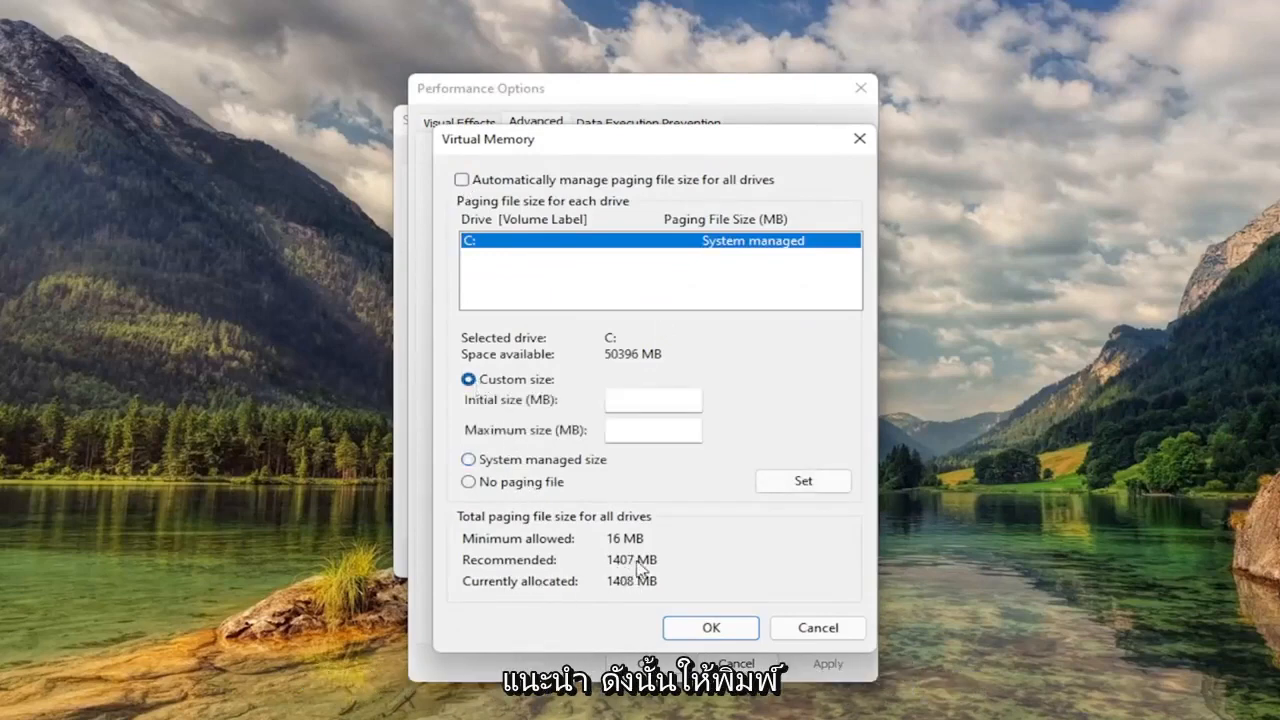
pyautogui.write('1')
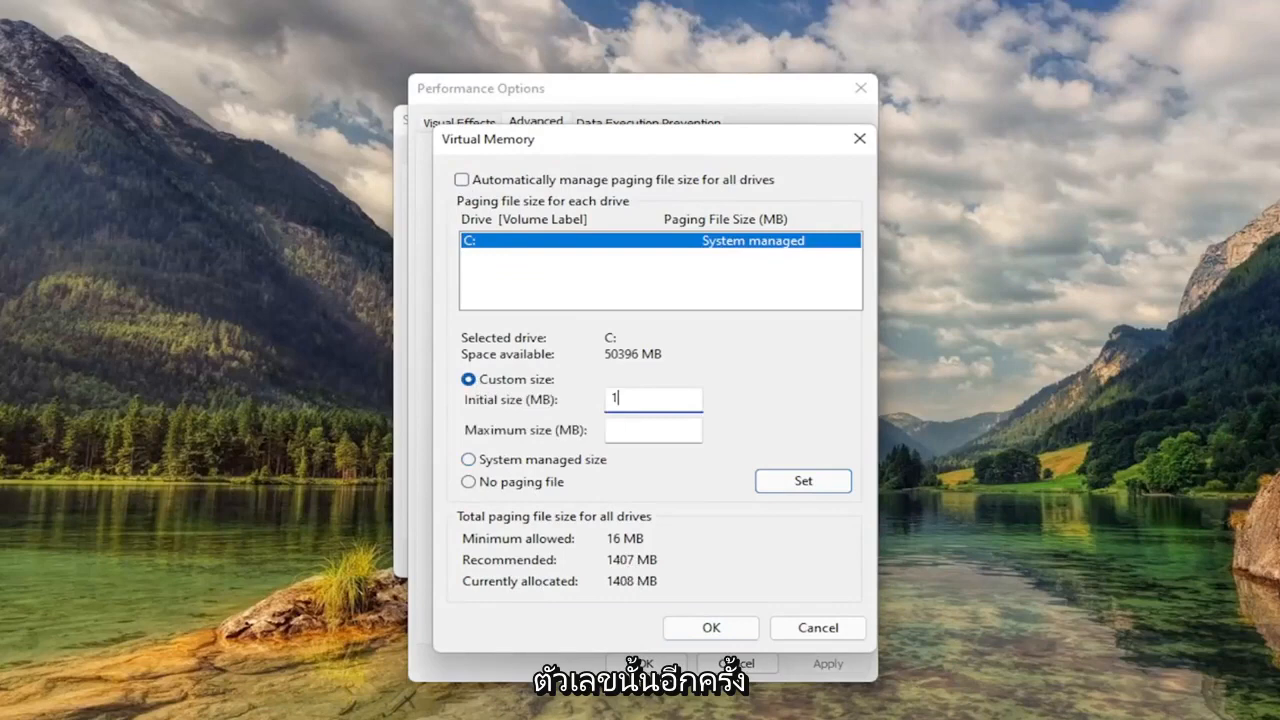
pyautogui.write('1407')
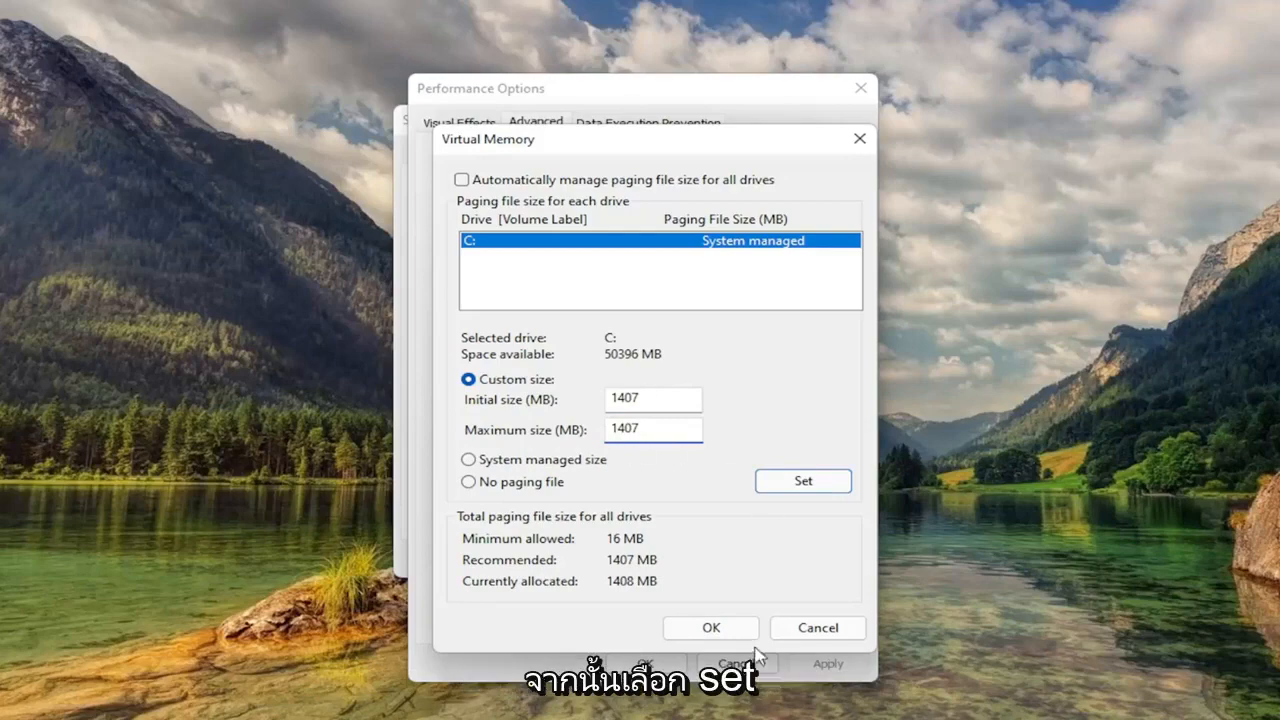
pyautogui.click(802, 481)
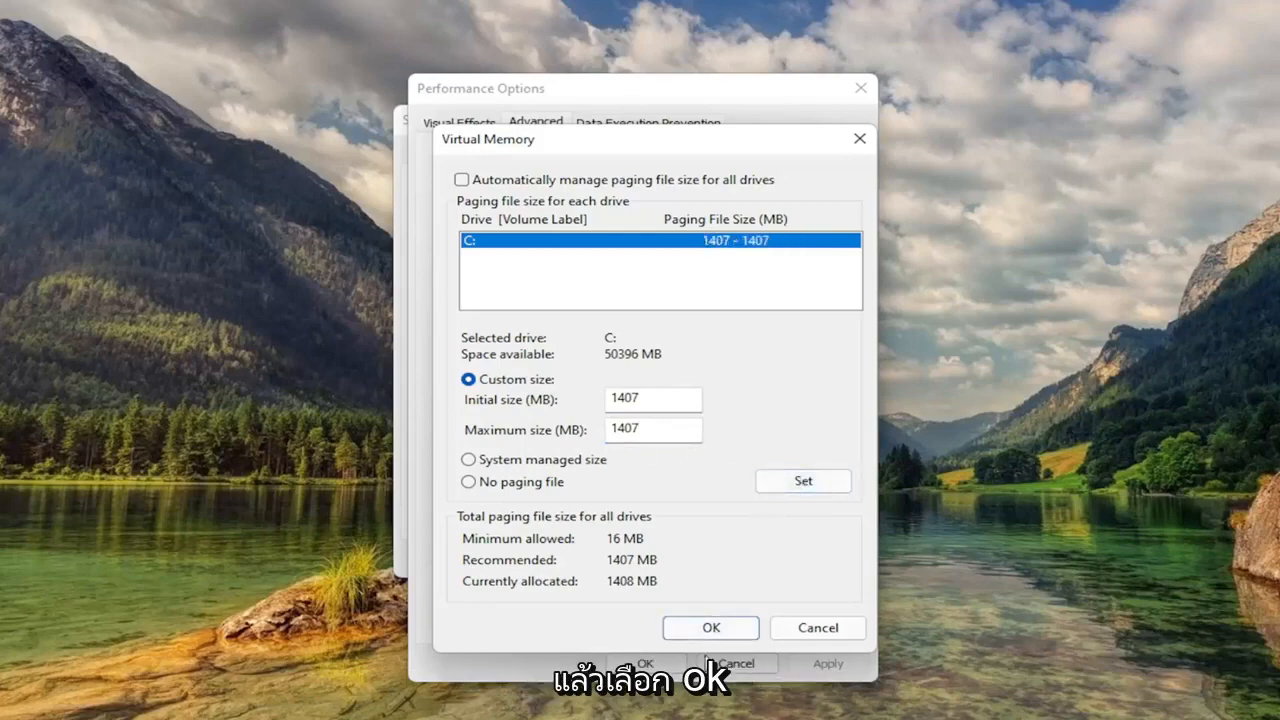
pyautogui.click(710, 627)
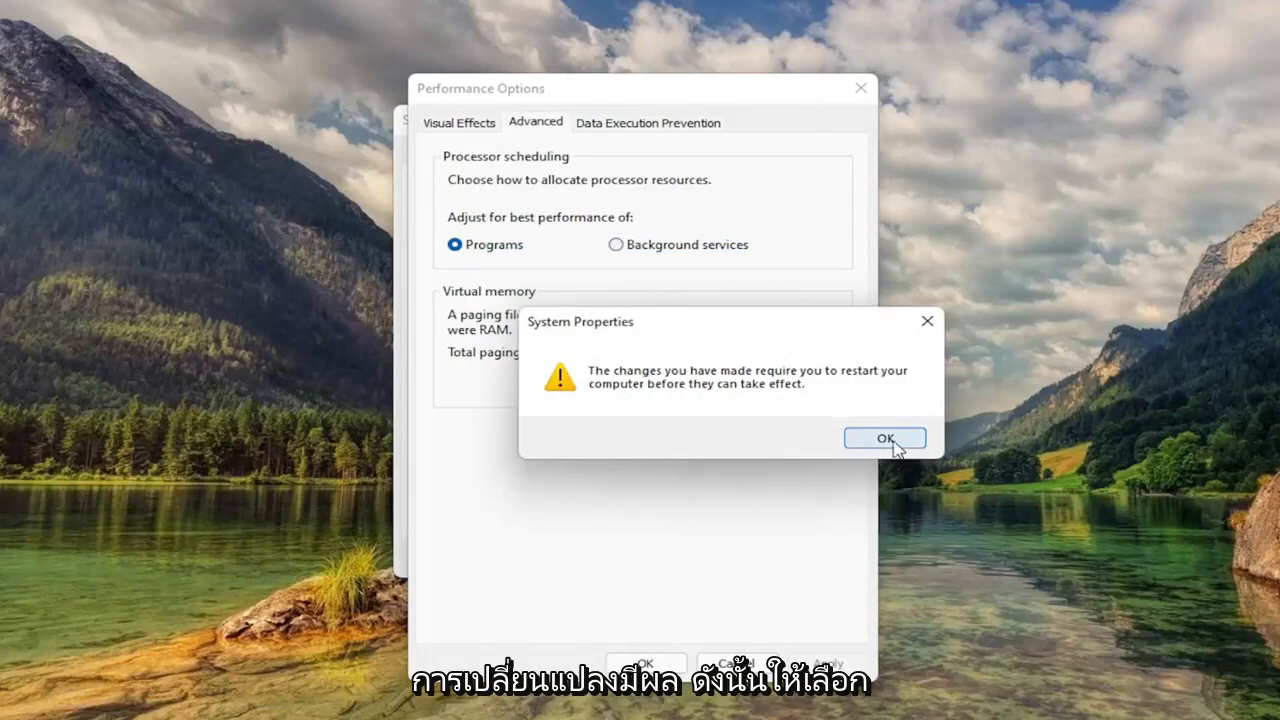
# Dismiss the restart notice, close System Properties, and restart now.
pyautogui.click(883, 438)
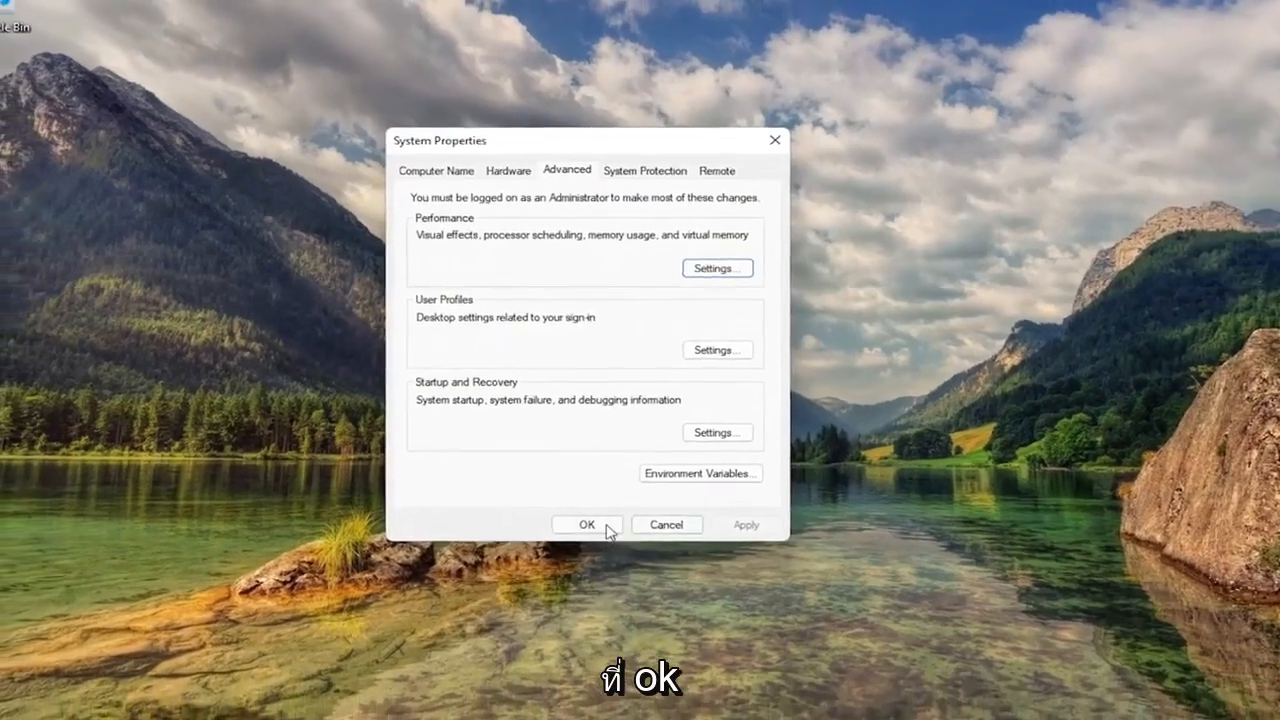
pyautogui.click(587, 524)
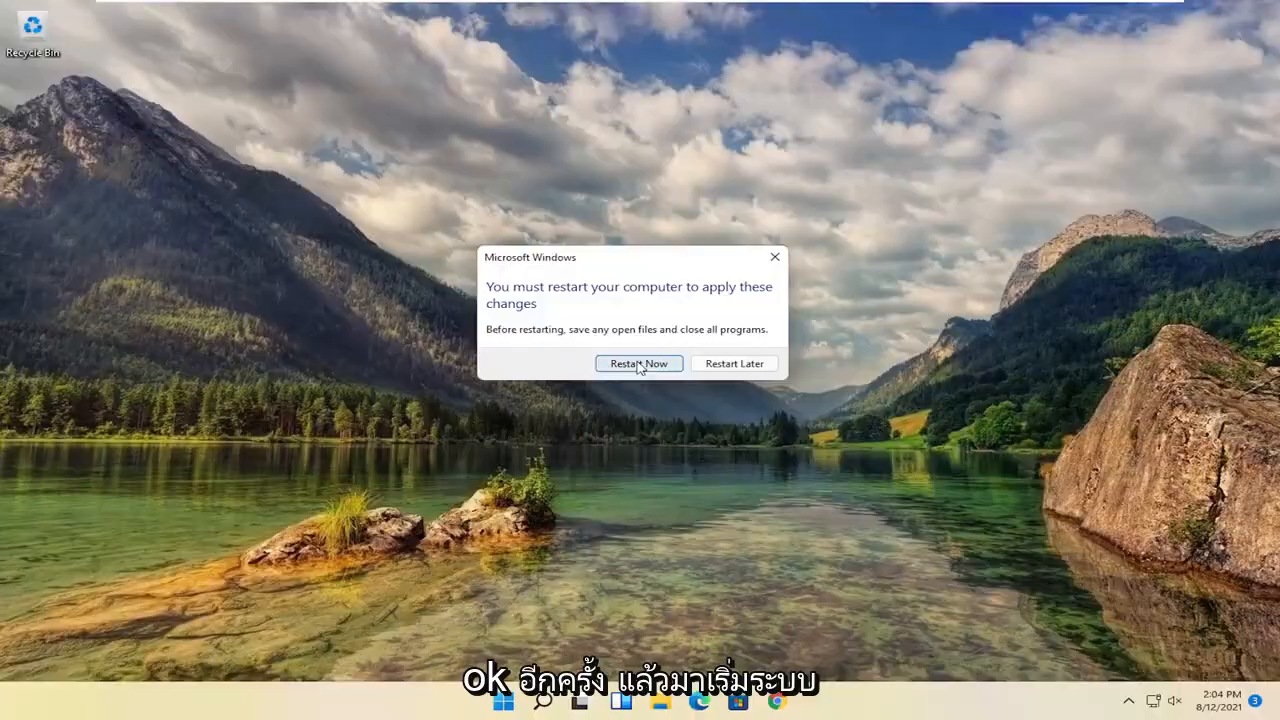
pyautogui.click(638, 363)
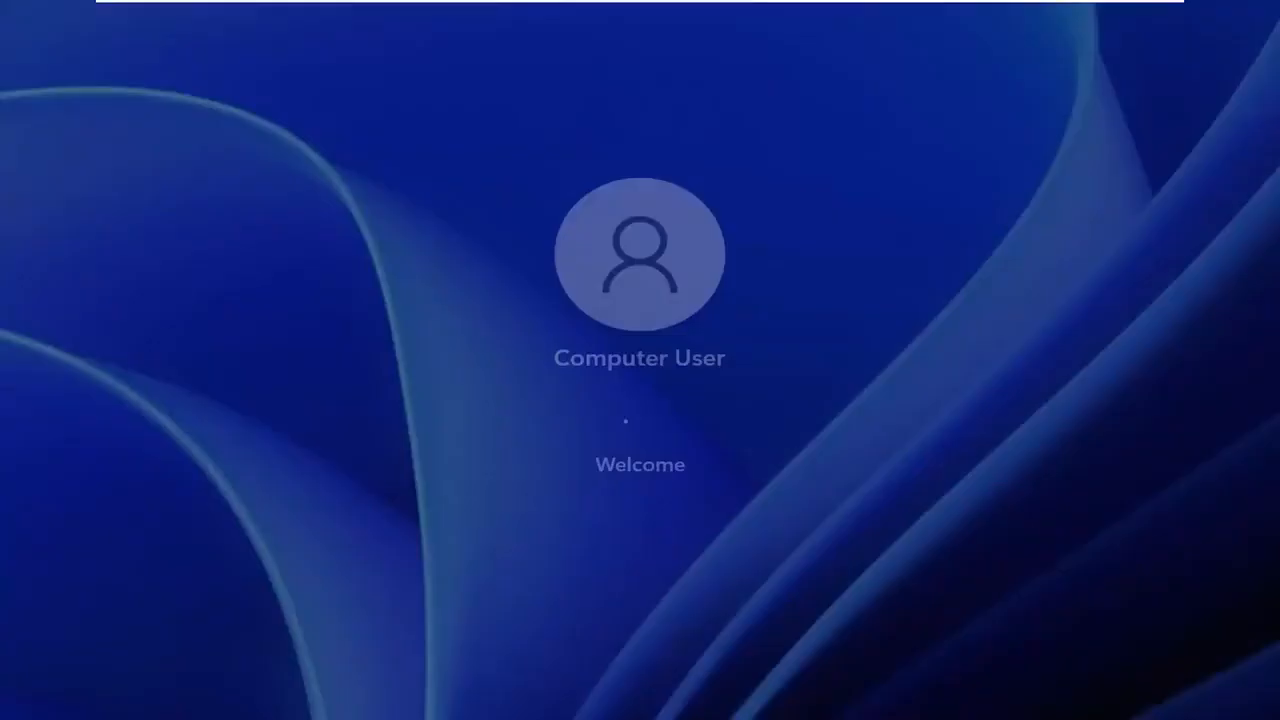